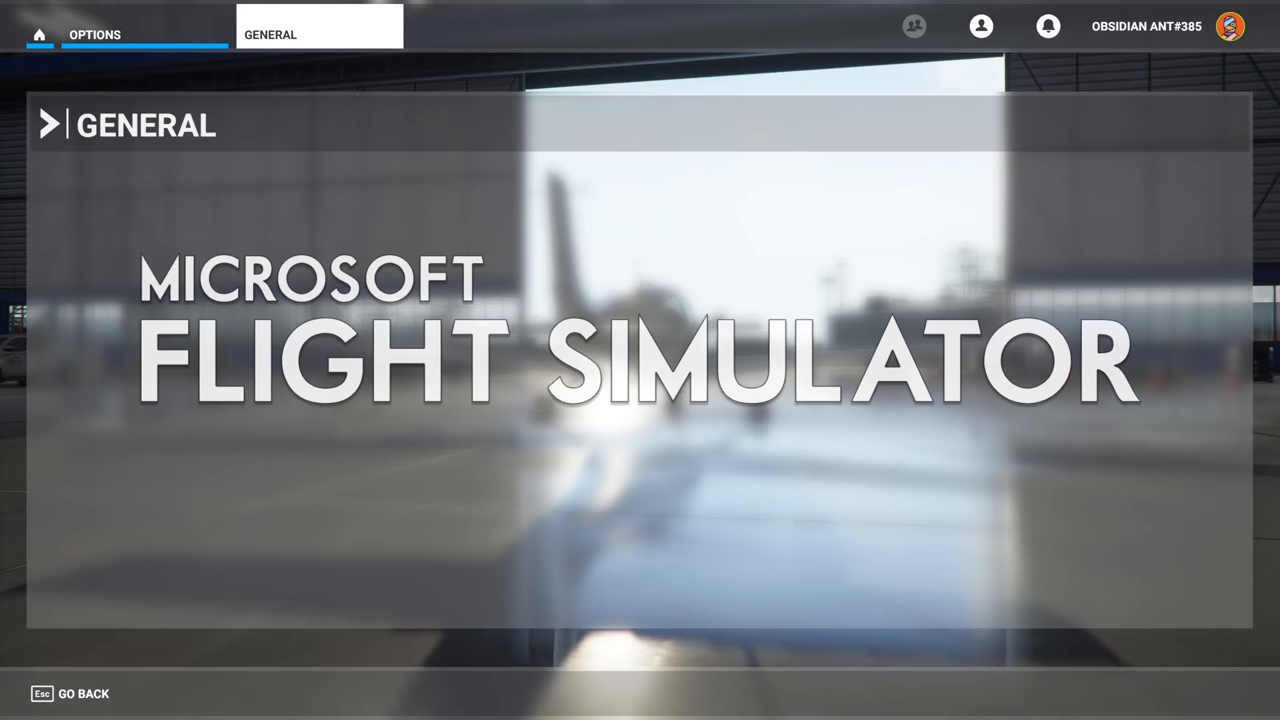
# Show the Data settings with limits, bandwidth and rolling and manual cache options.
pyautogui.click(62, 324)
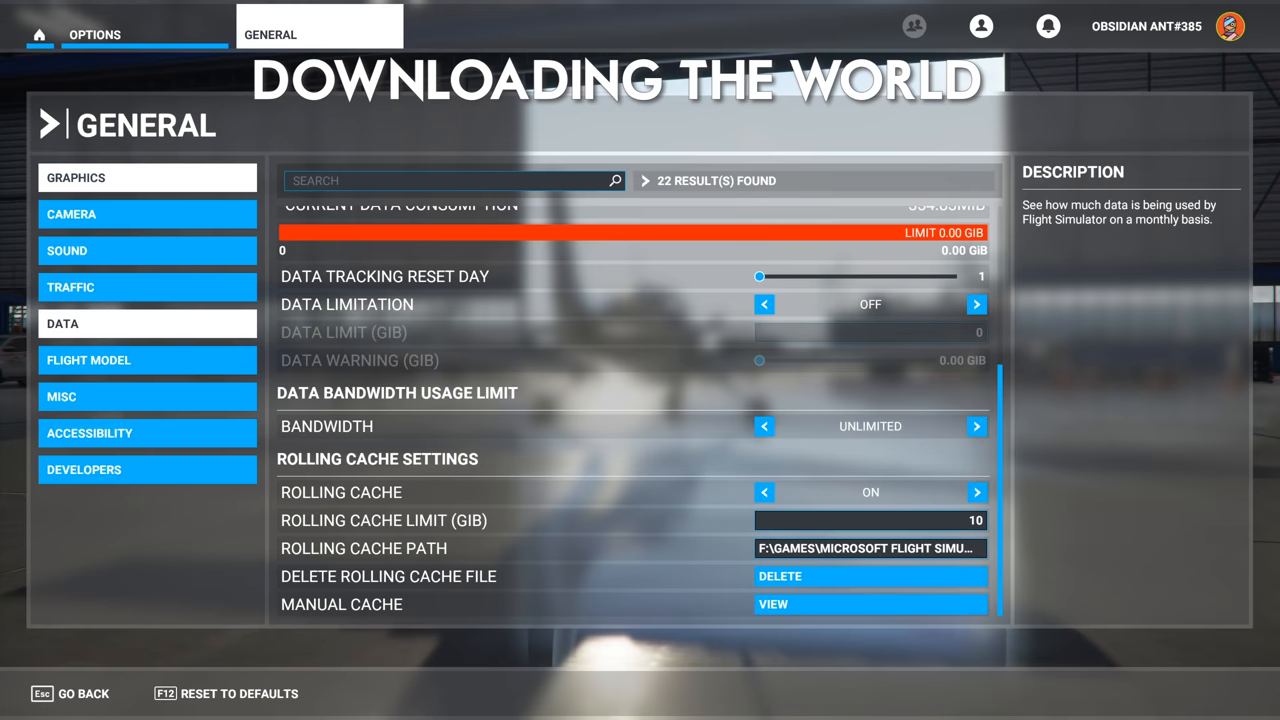
pyautogui.click(870, 604)
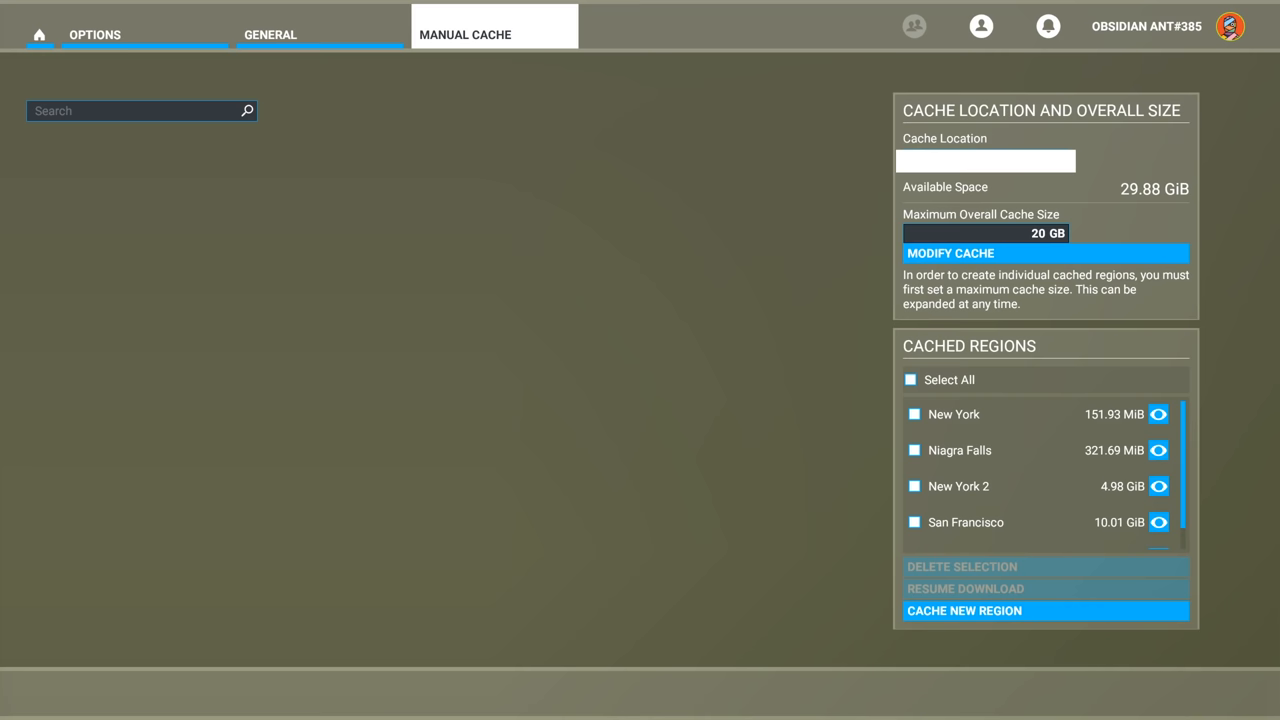
# Scroll the cached regions list and begin searching the manual cache map for Chicago.
pyautogui.scroll(-3)
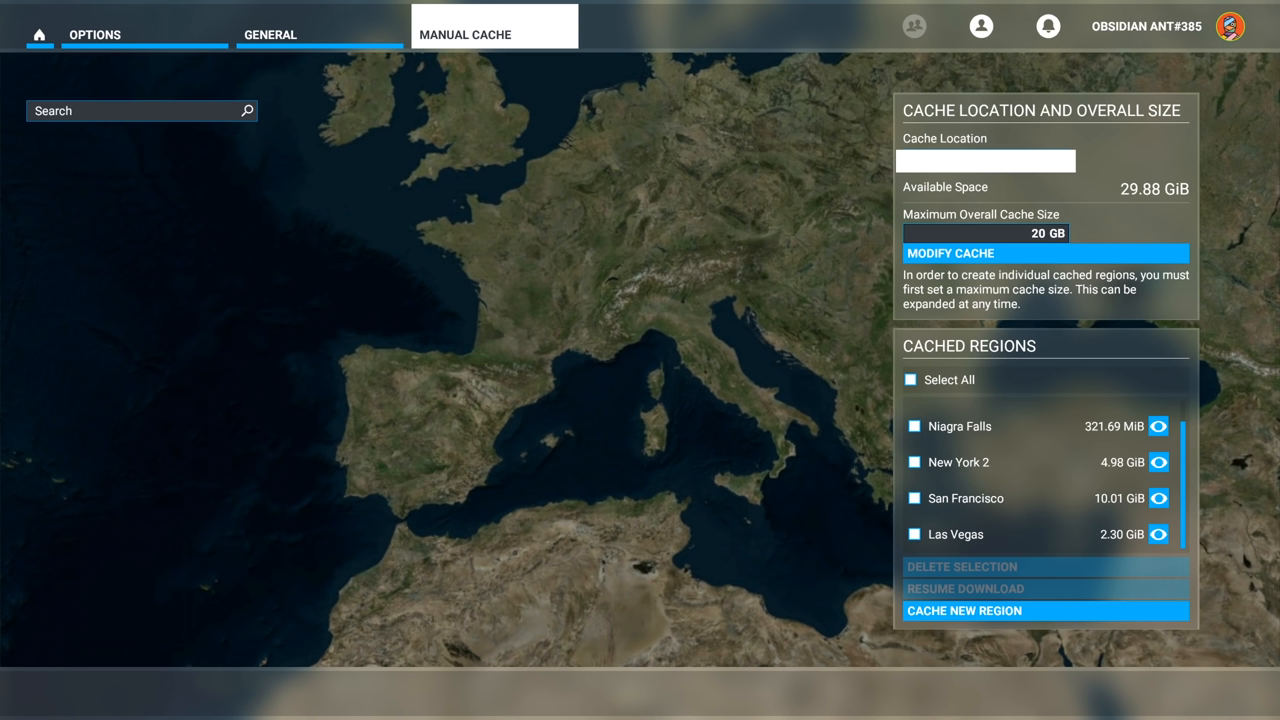
pyautogui.write('chicago')
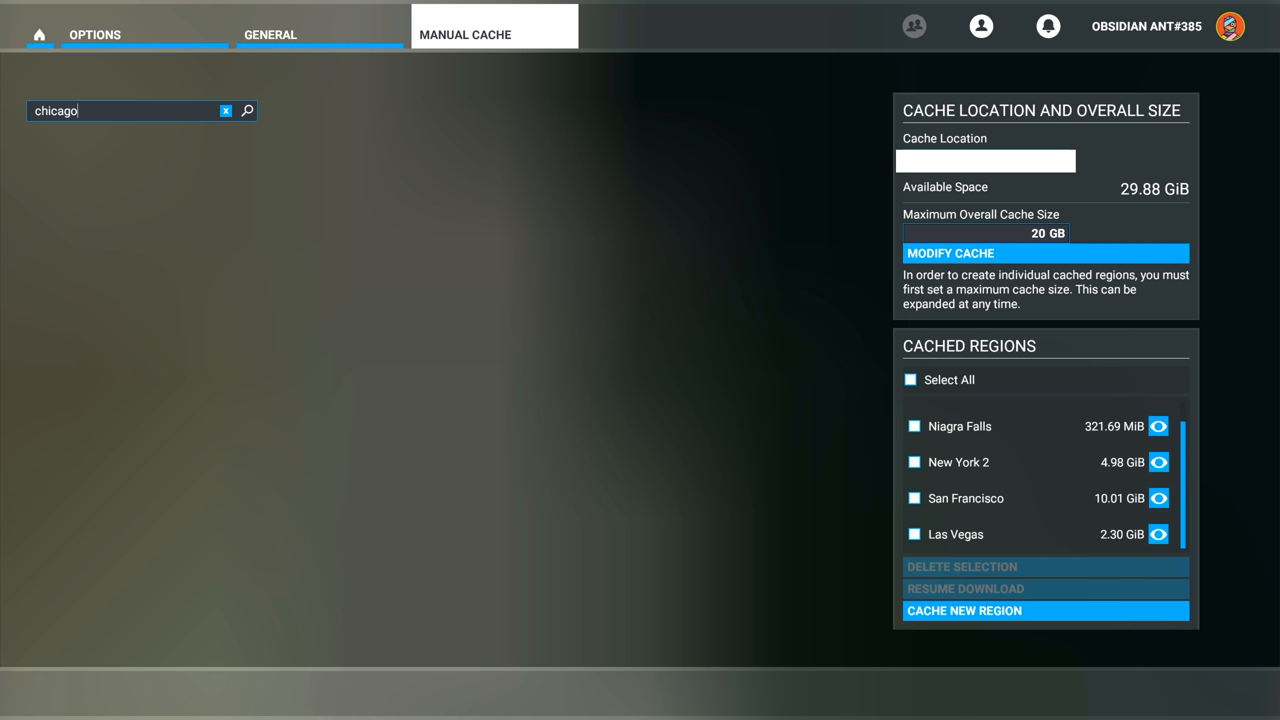
# Run the Chicago search so the manual cache map shows the city.
pyautogui.click(248, 110)
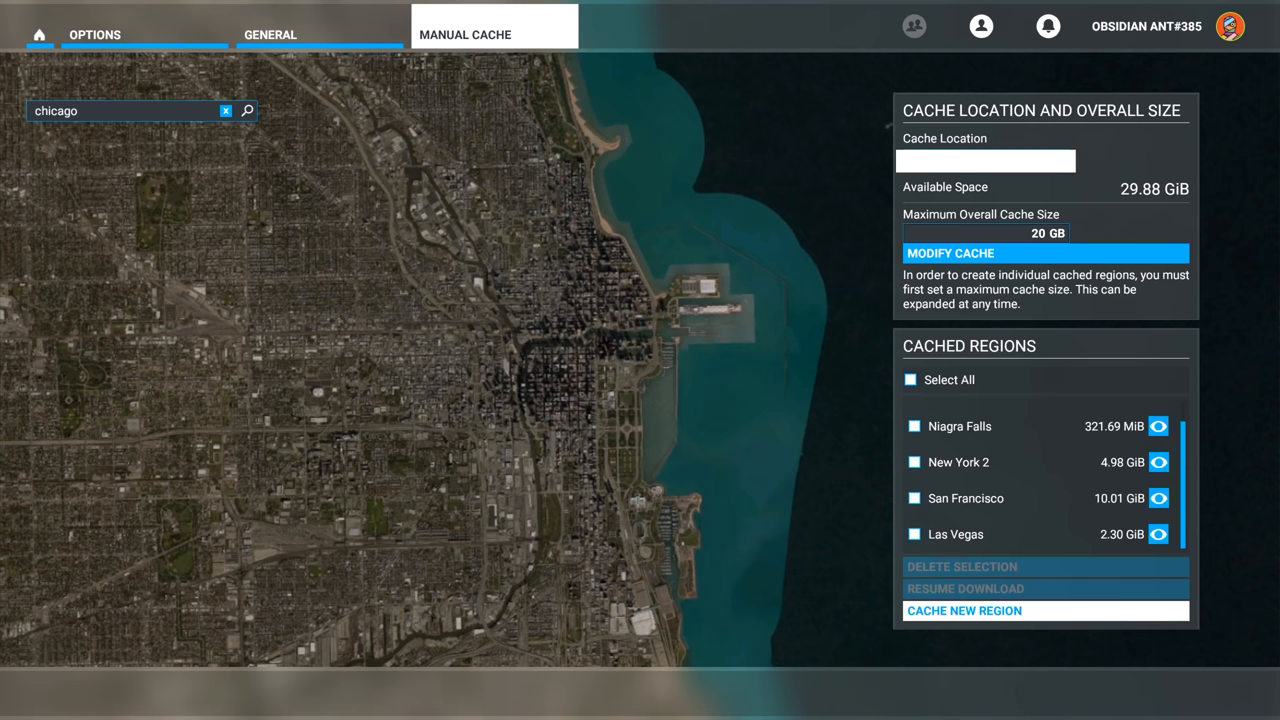
# Start a new cache region and paint Chicago areas at Low, Medium, then High quality.
pyautogui.click(964, 610)
pyautogui.write('Chicago')
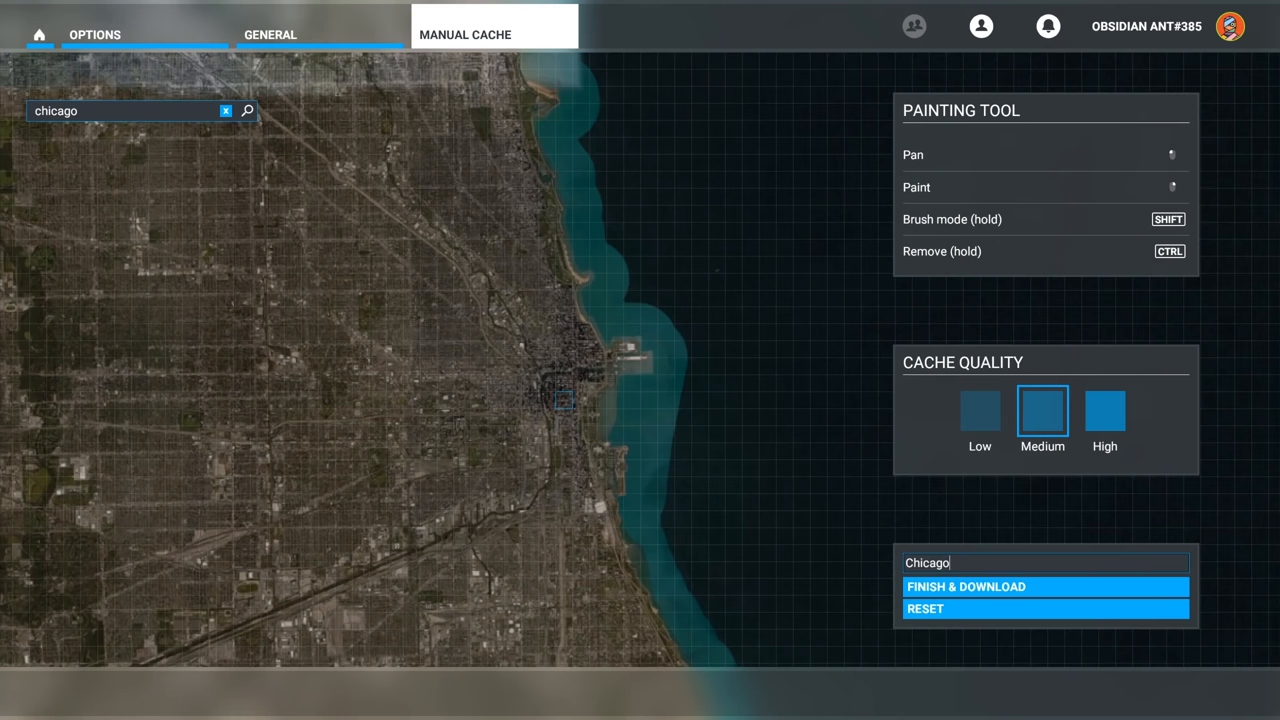
pyautogui.click(980, 412)
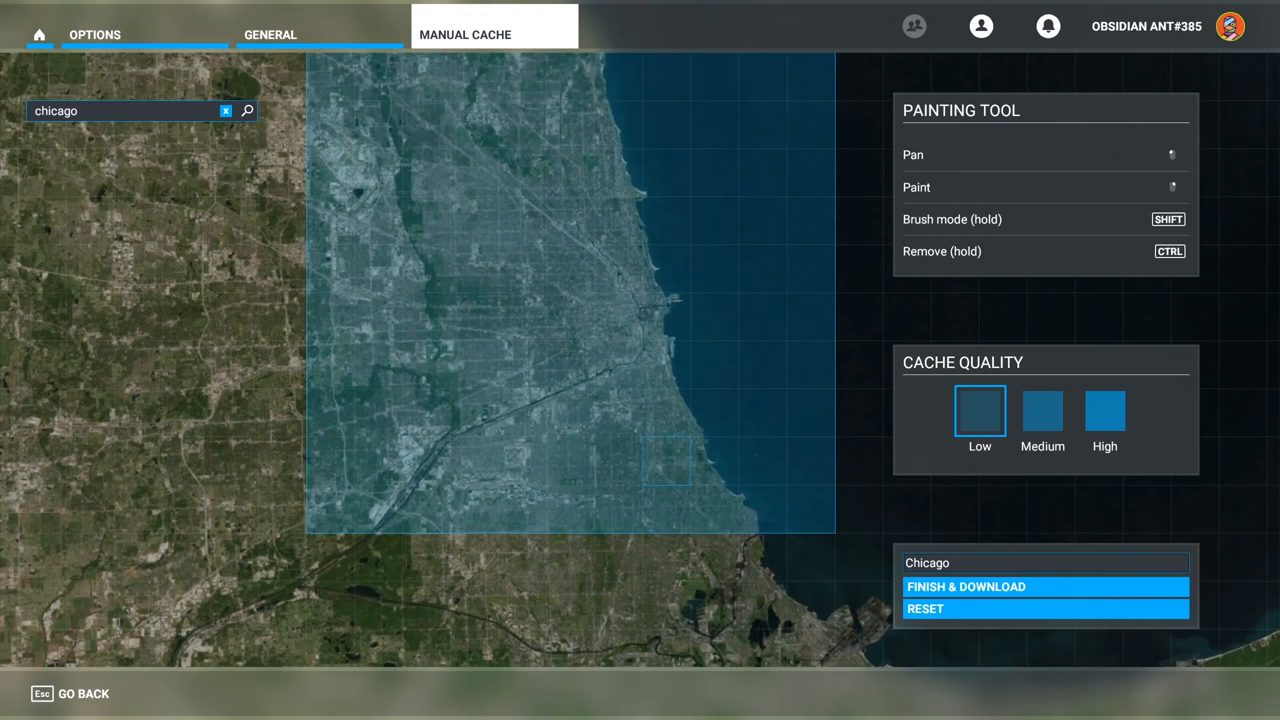
pyautogui.click(1042, 412)
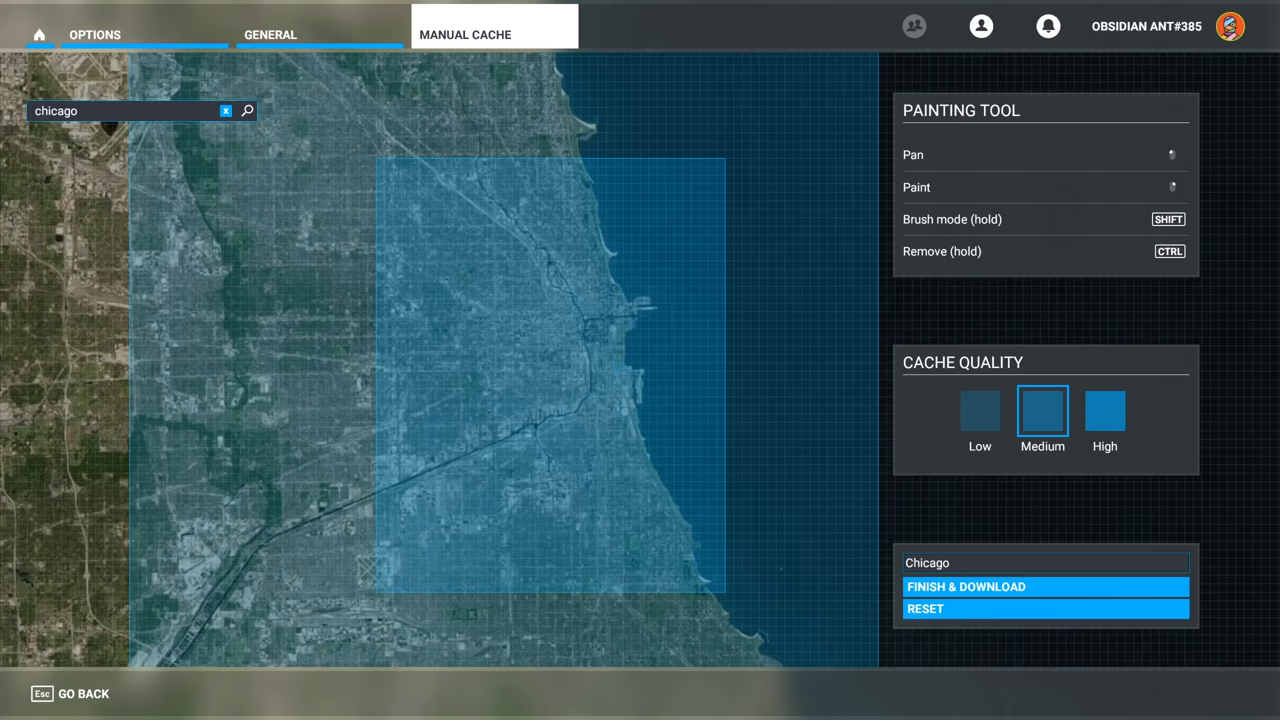
pyautogui.click(1104, 412)
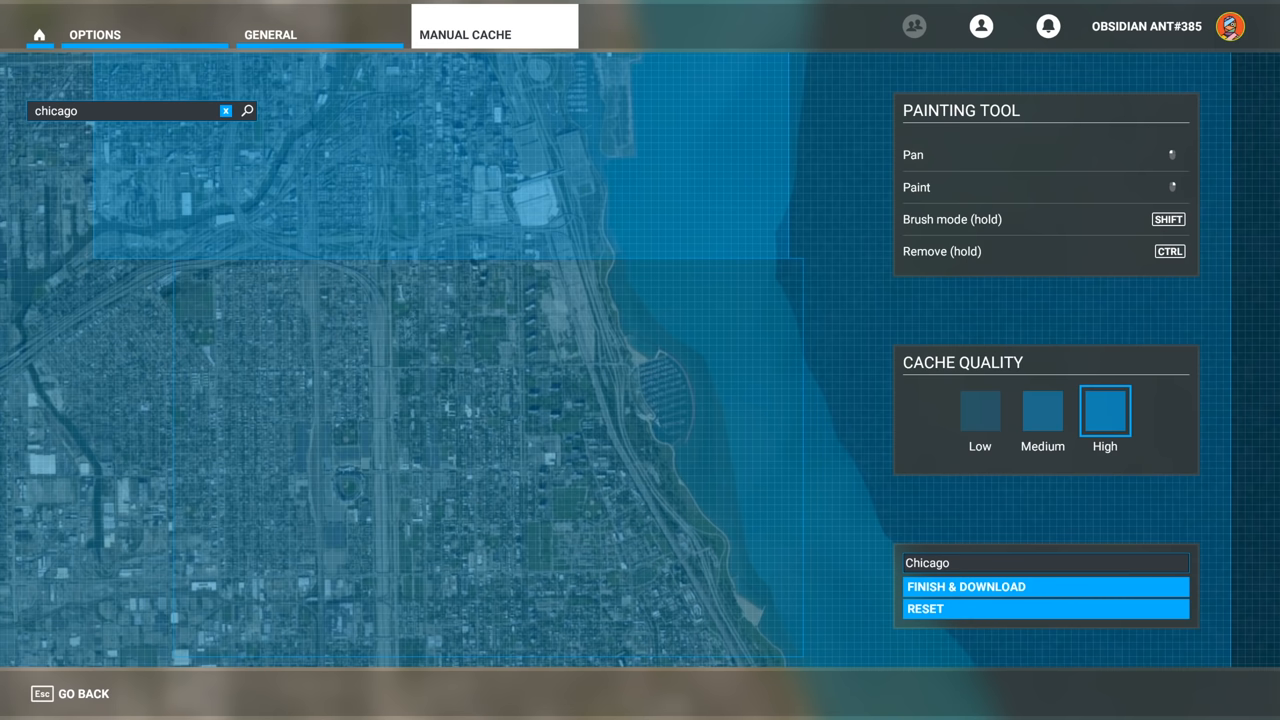
# Paint a cache area over downtown Chicago with the chosen quality.
pyautogui.click(1042, 412)
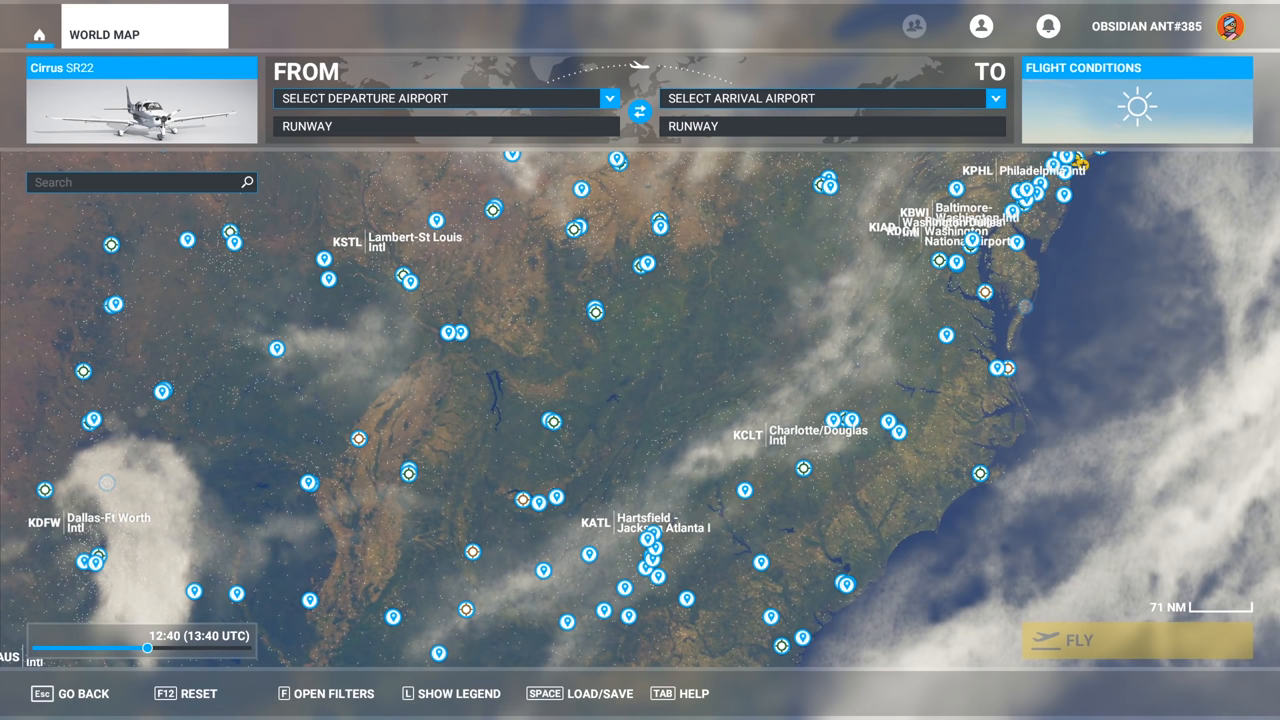
# Search the World Map for London and then Big Ben.
pyautogui.write('london')
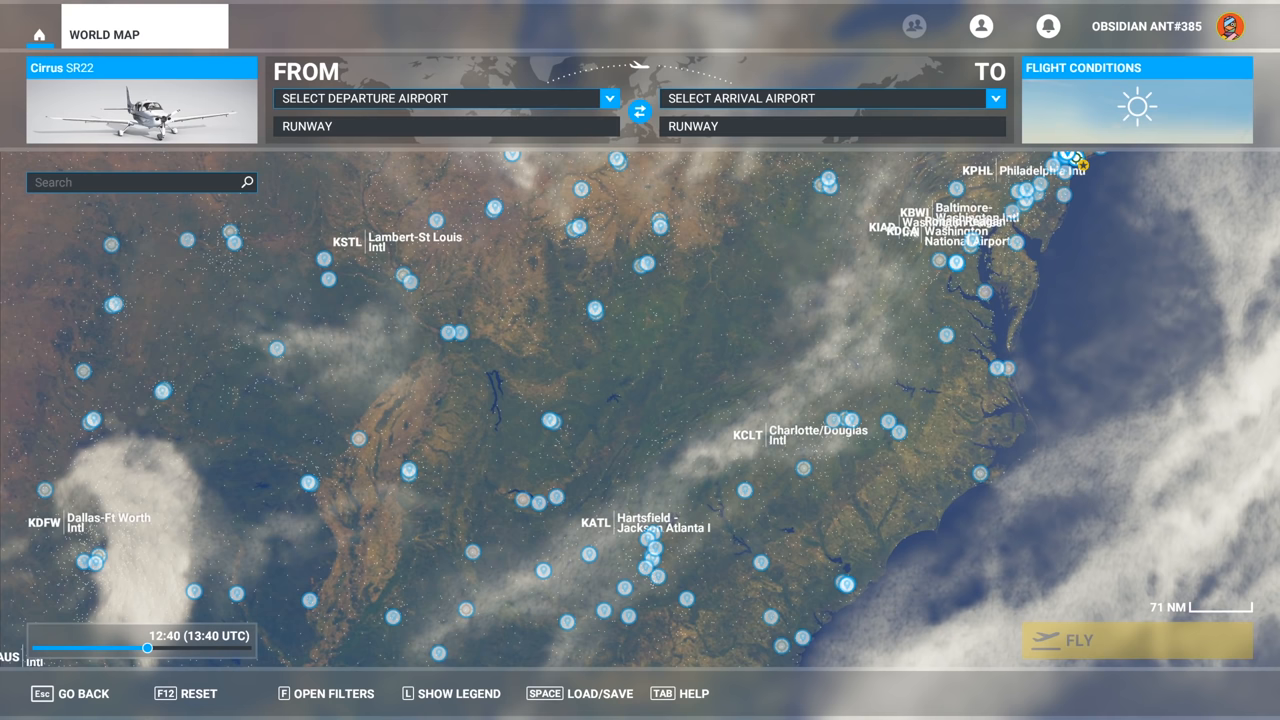
pyautogui.write('big ben')
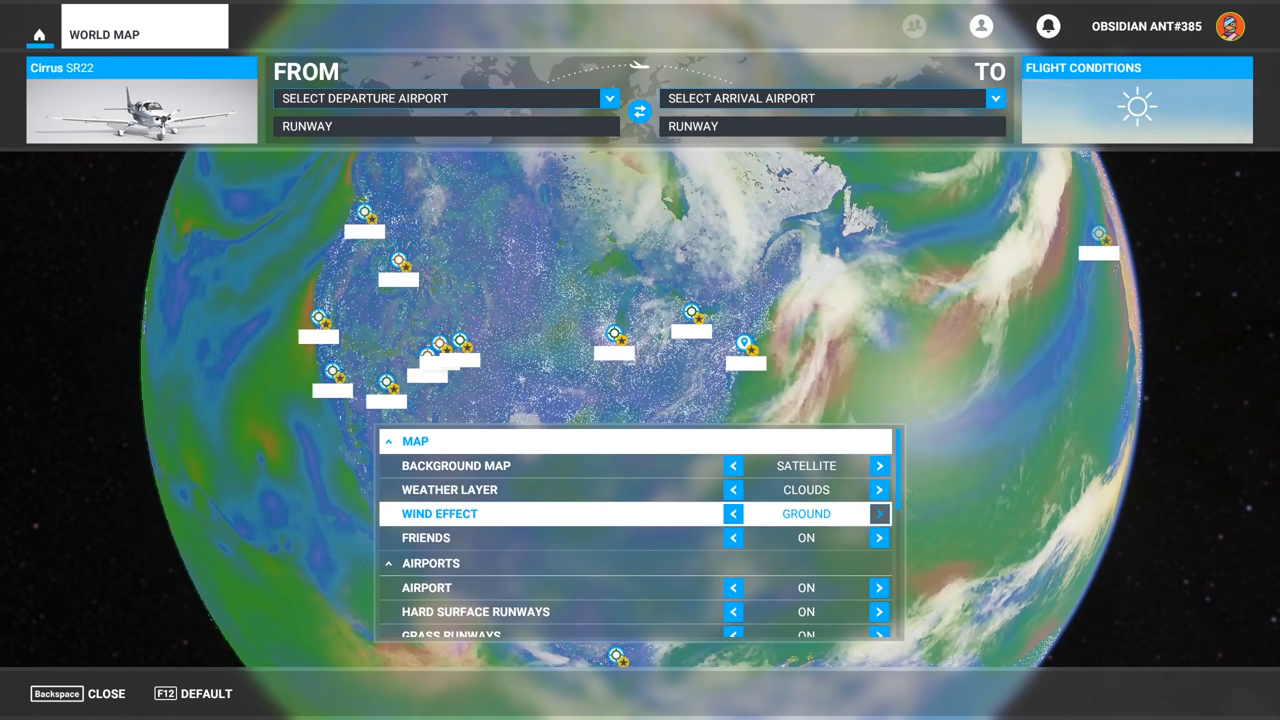
# Turn the wind effect off and scroll the map filters down to Points of Interest.
pyautogui.click(880, 512)
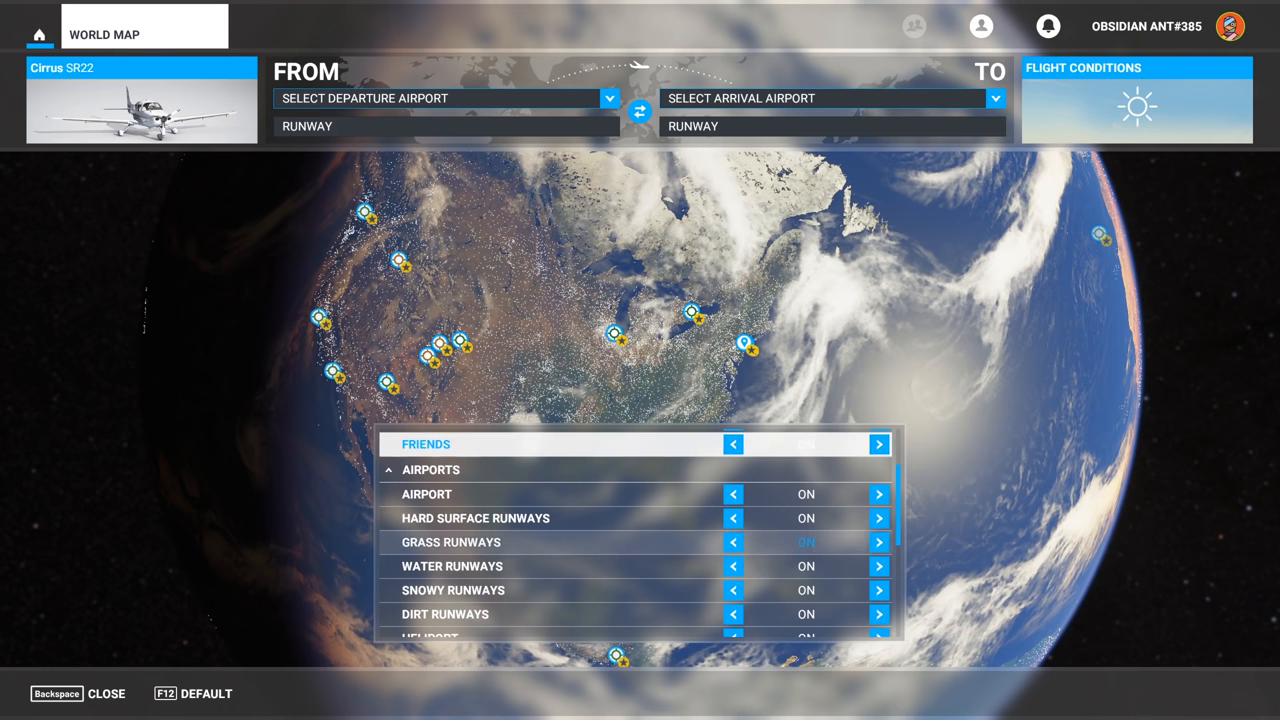
pyautogui.click(880, 494)
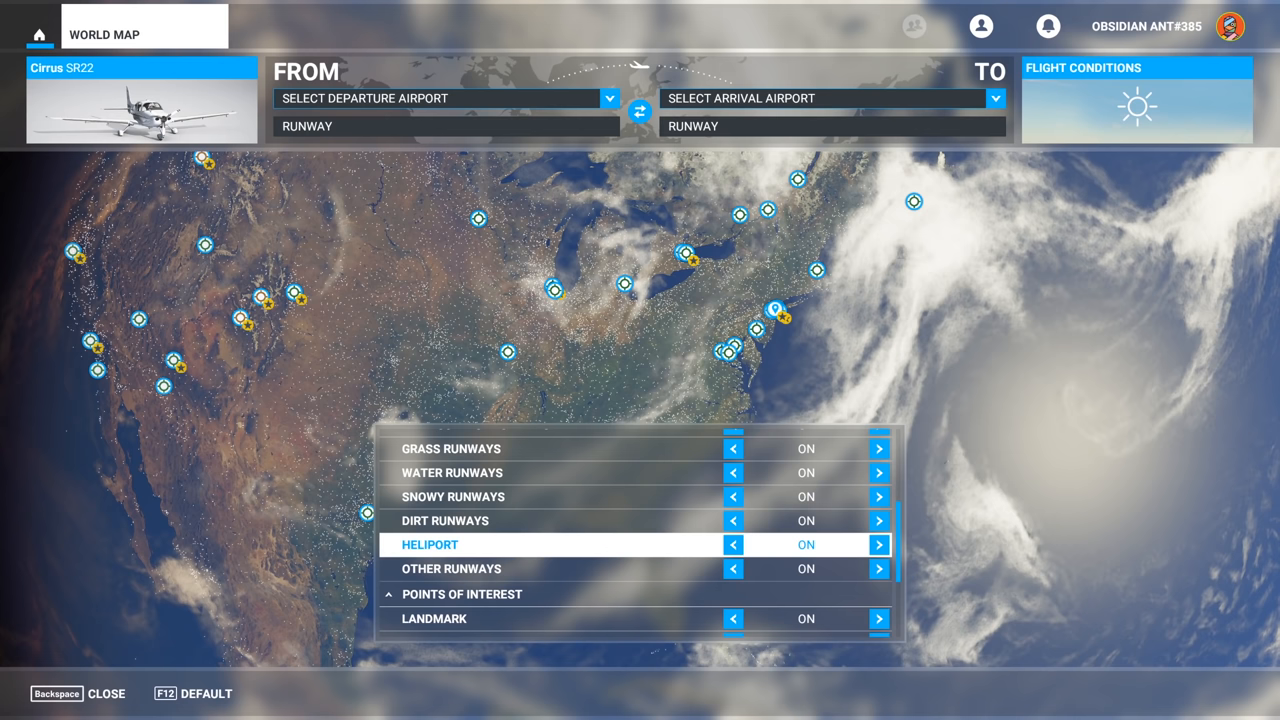
pyautogui.scroll(-3)
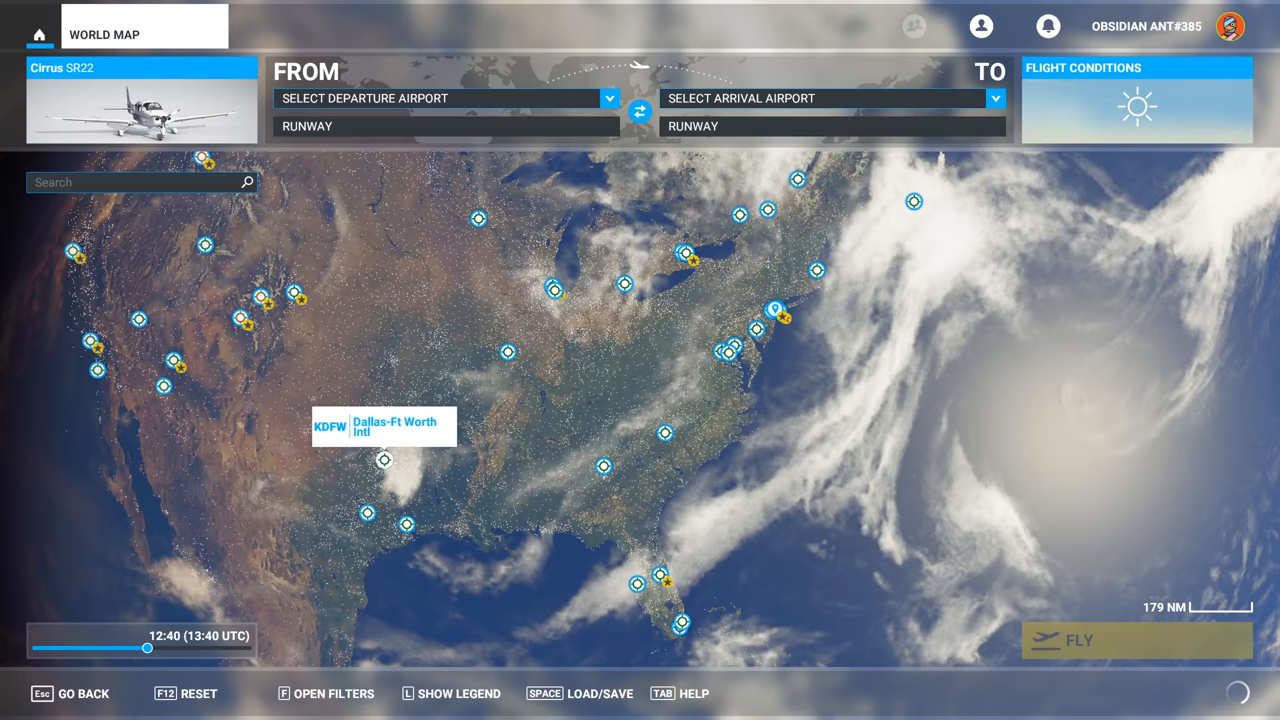
# Search 'fauna' and jump to the Limni Voulkaria - Geese point of interest.
pyautogui.write('fauna')
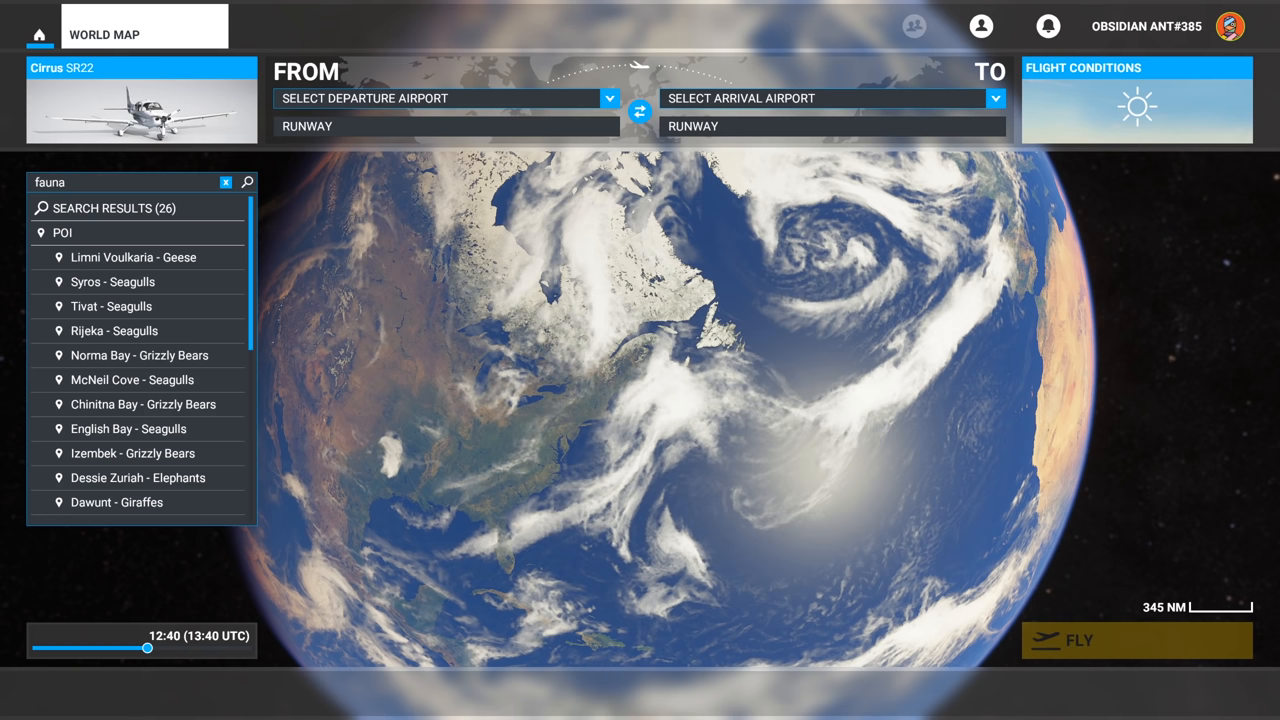
pyautogui.click(128, 428)
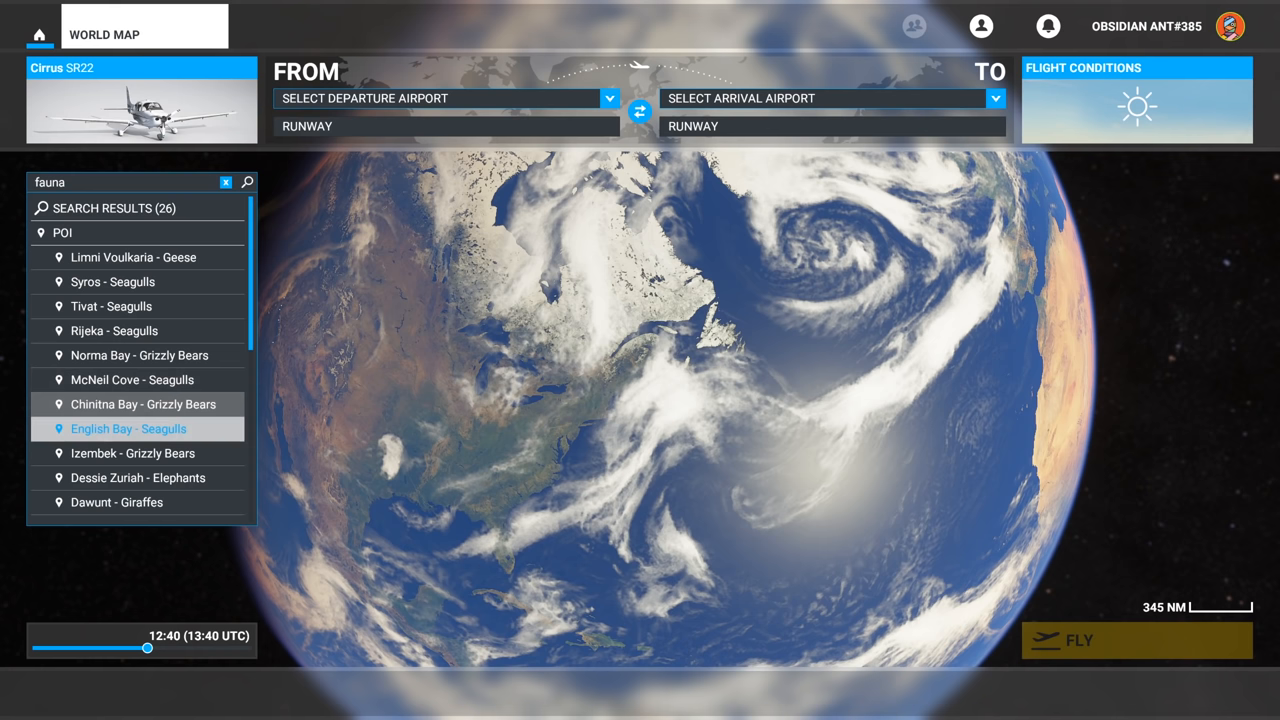
pyautogui.click(128, 428)
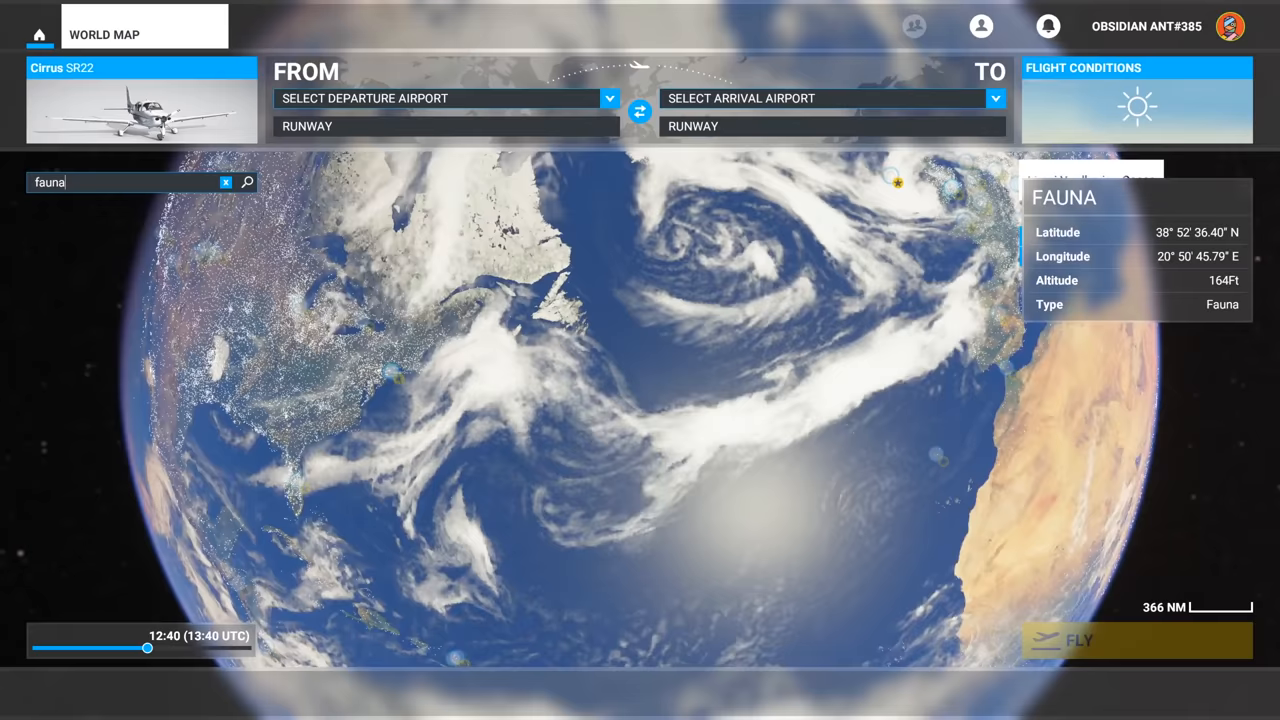
# Zoom in on the geese spot near LGPZ Aktion, then out to the Mediterranean fauna markers.
pyautogui.click(640, 360)
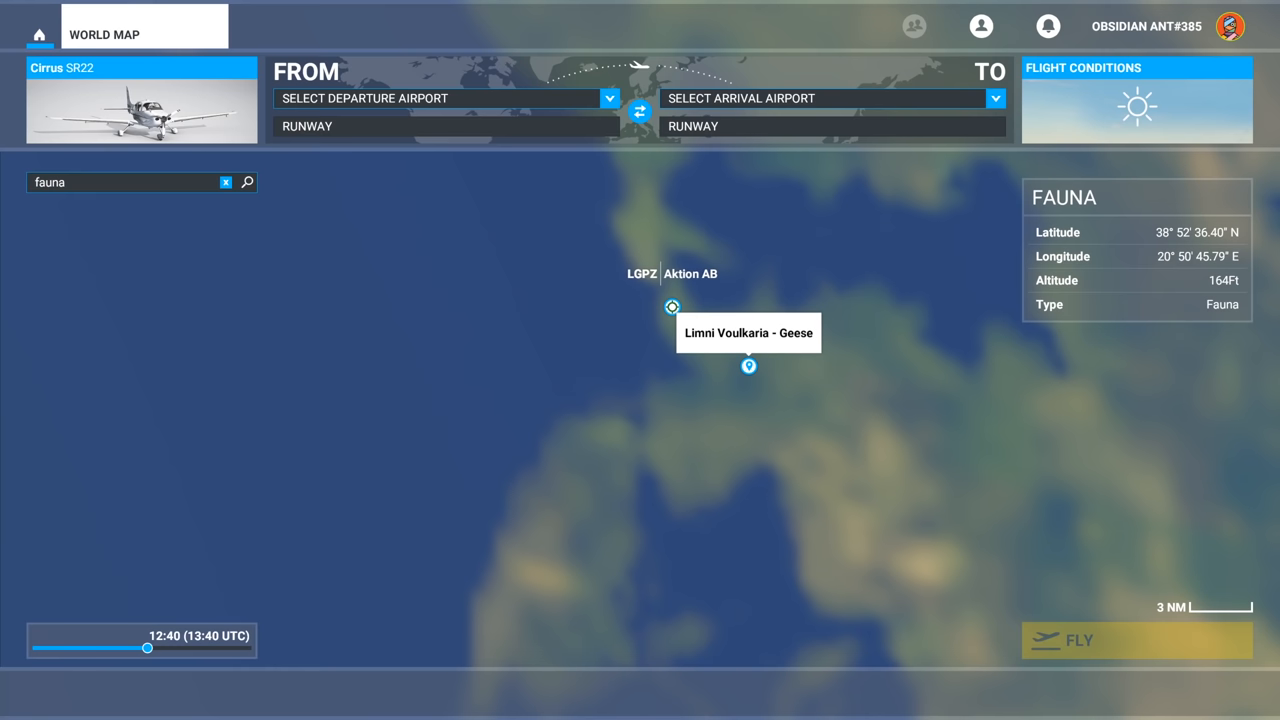
pyautogui.click(248, 180)
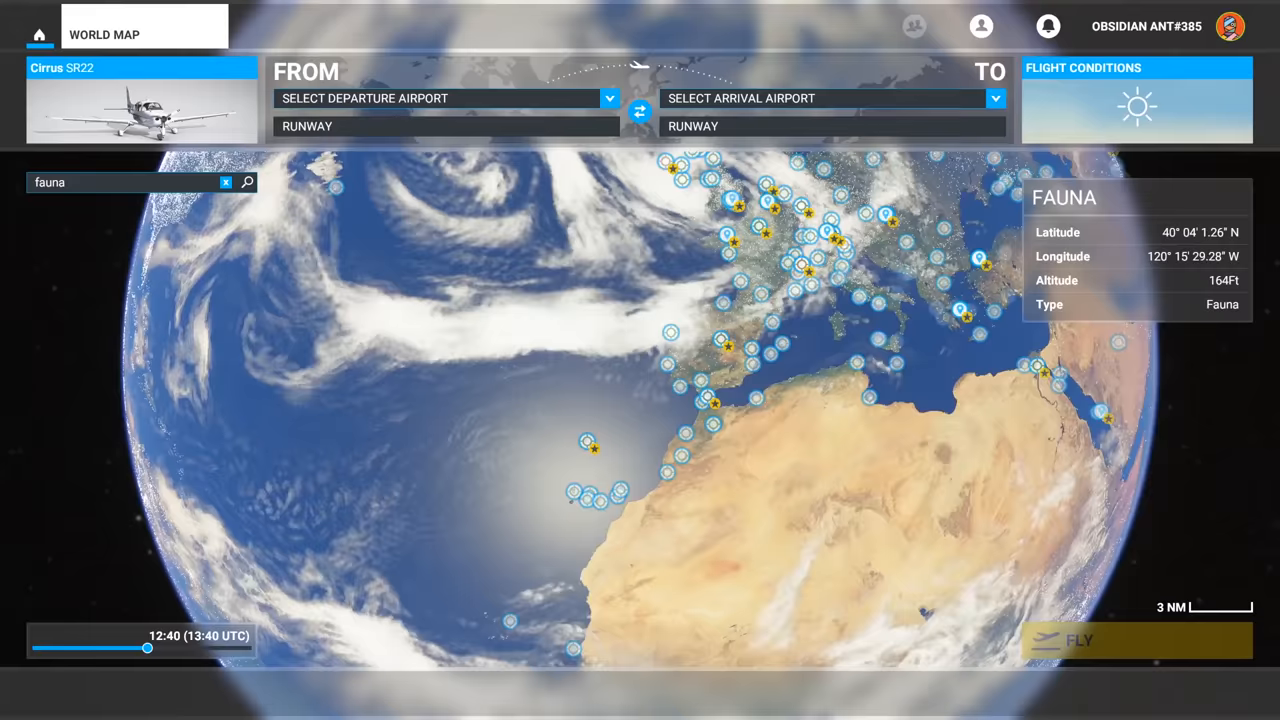
pyautogui.click(638, 360)
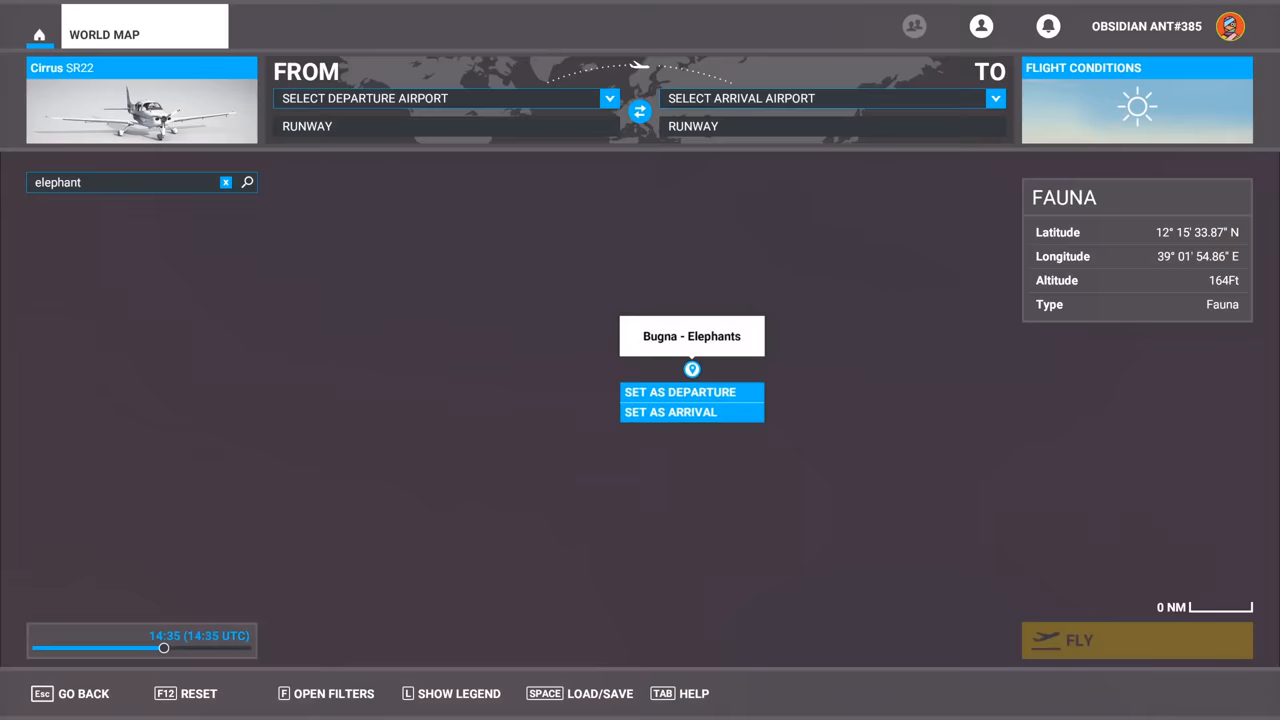
# Select the Bugna - Elephants spot and return to the main welcome menu.
pyautogui.moveTo(164, 648); pyautogui.dragTo(124, 648)
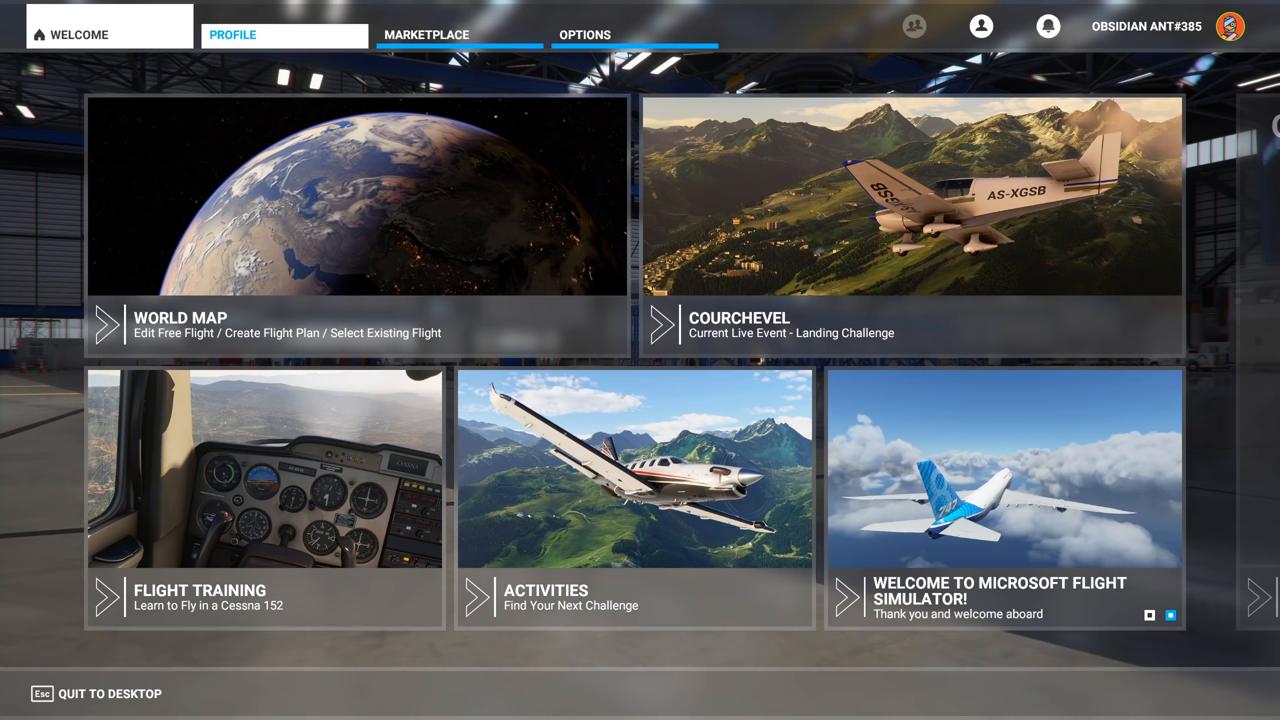
# Review the Assistance settings categories, then bring up the Controls options page.
pyautogui.click(584, 34)
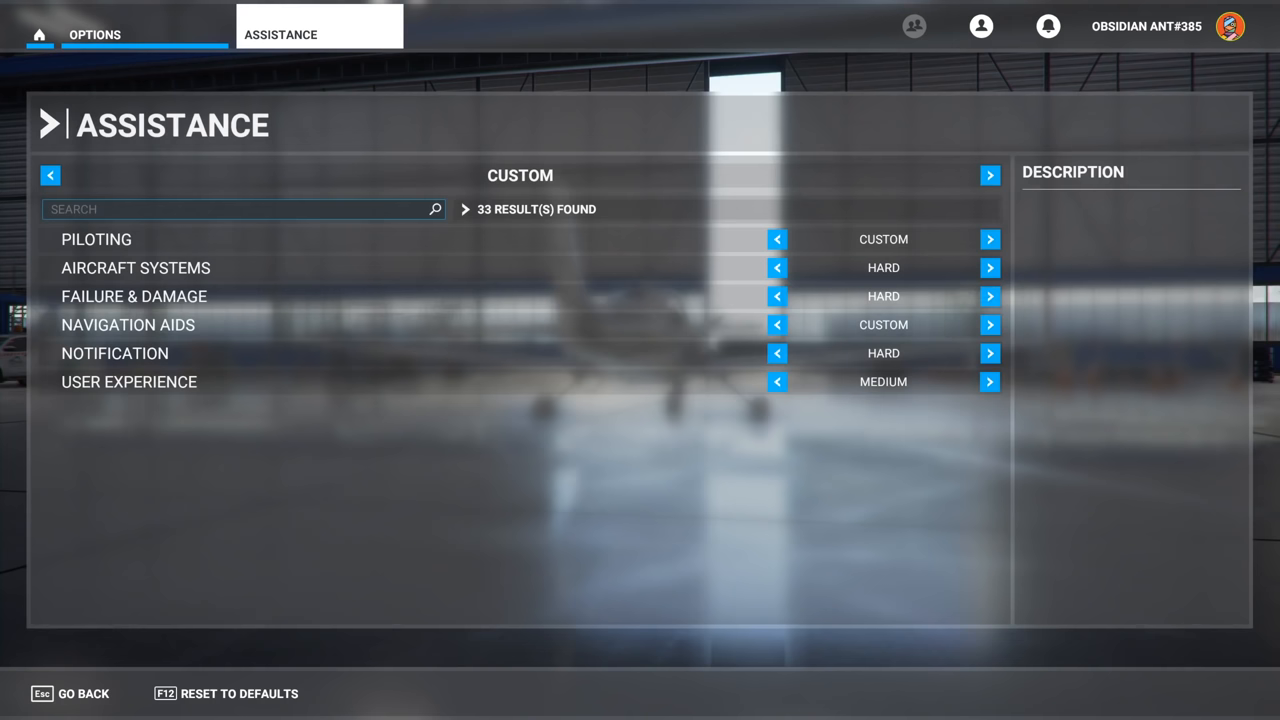
pyautogui.click(128, 324)
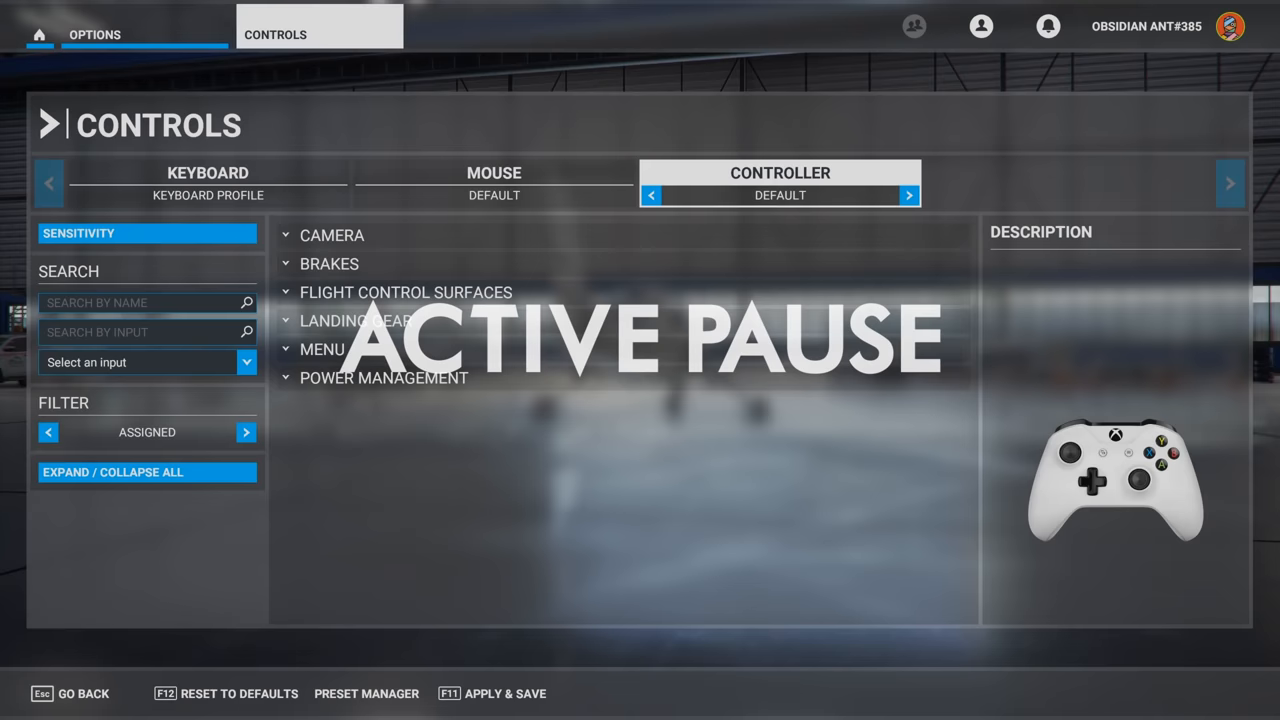
# Show all Keyboard profile bindings and search them by name for 'pause'.
pyautogui.click(208, 182)
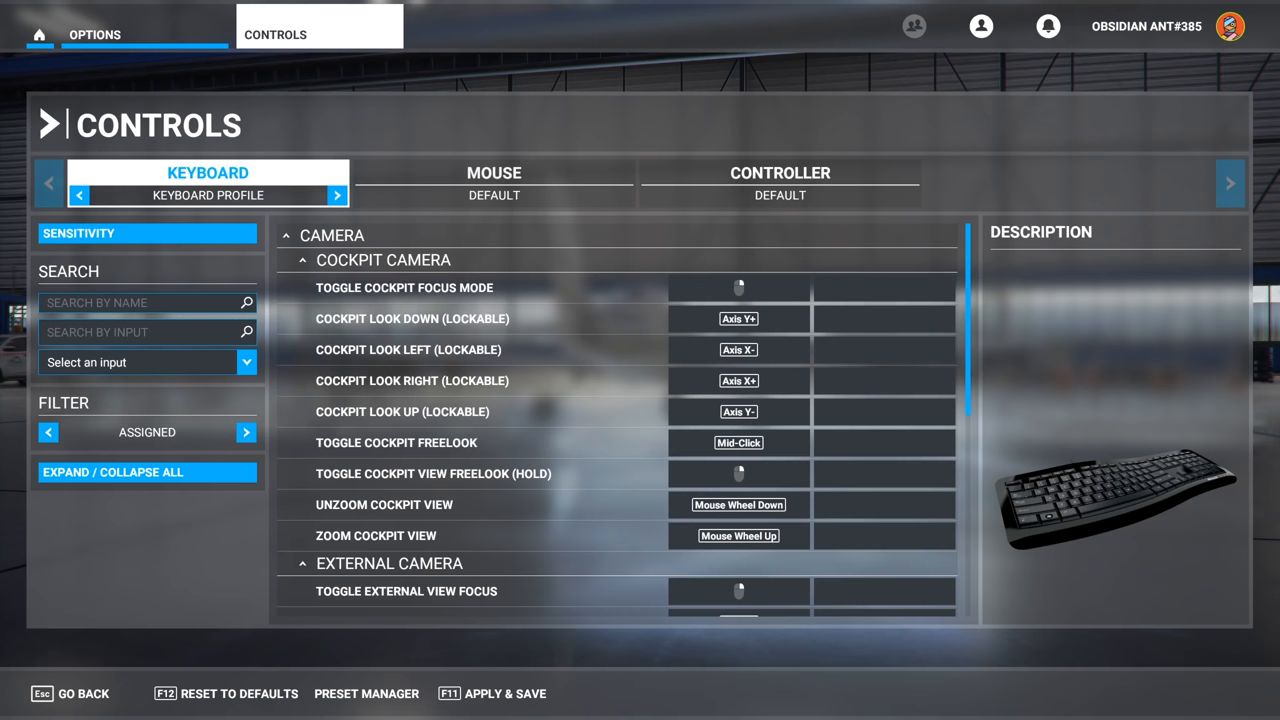
pyautogui.click(246, 432)
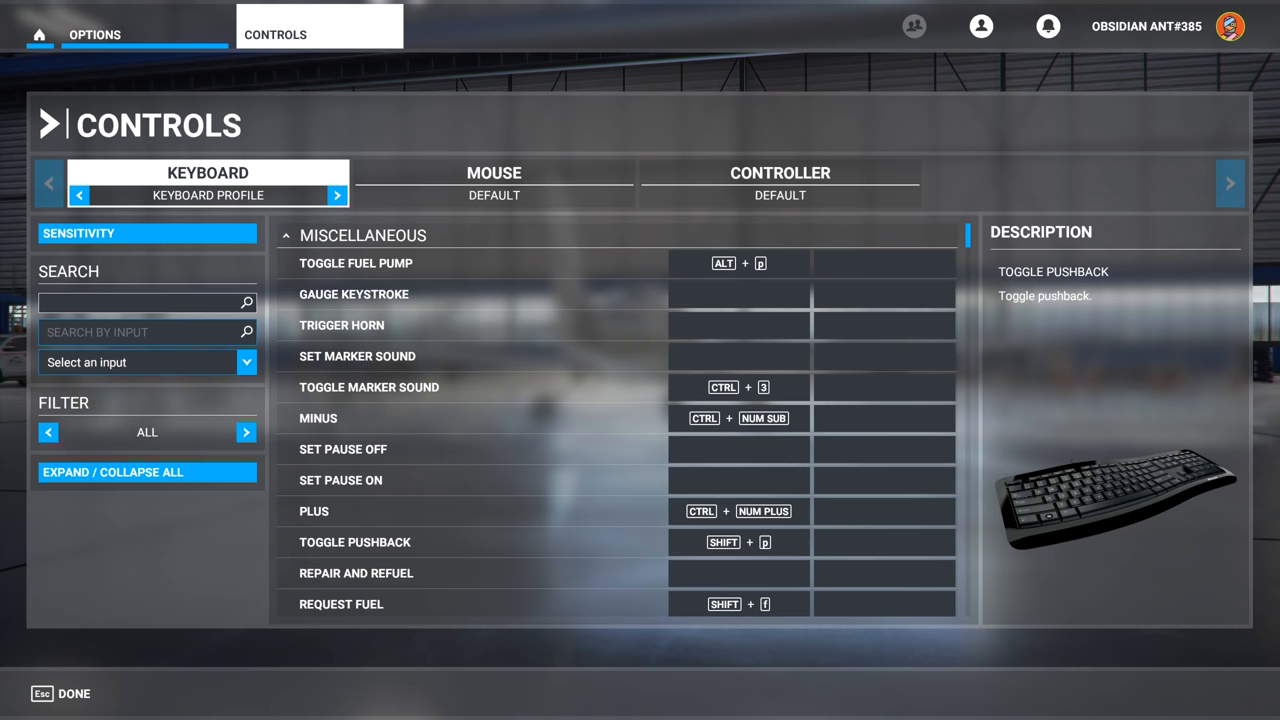
pyautogui.write('pause')
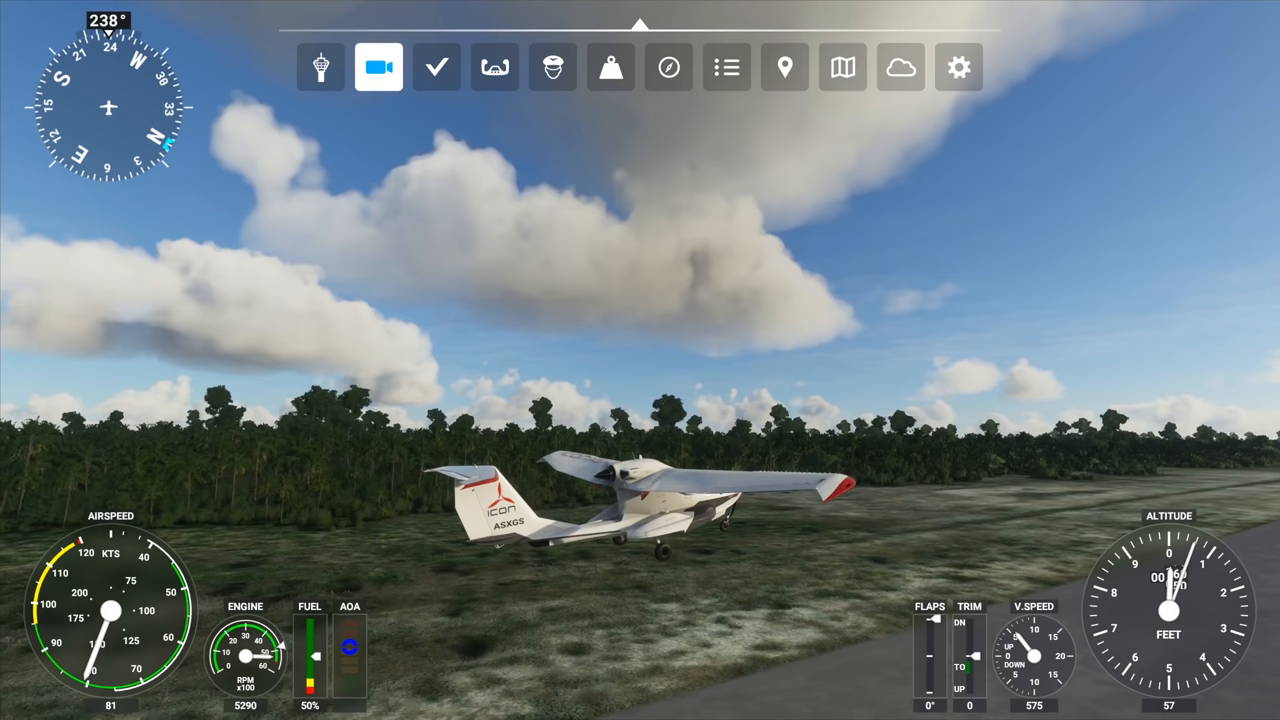
# Bring up the in-flight Camera panel on the Showcase drone tab.
pyautogui.click(380, 68)
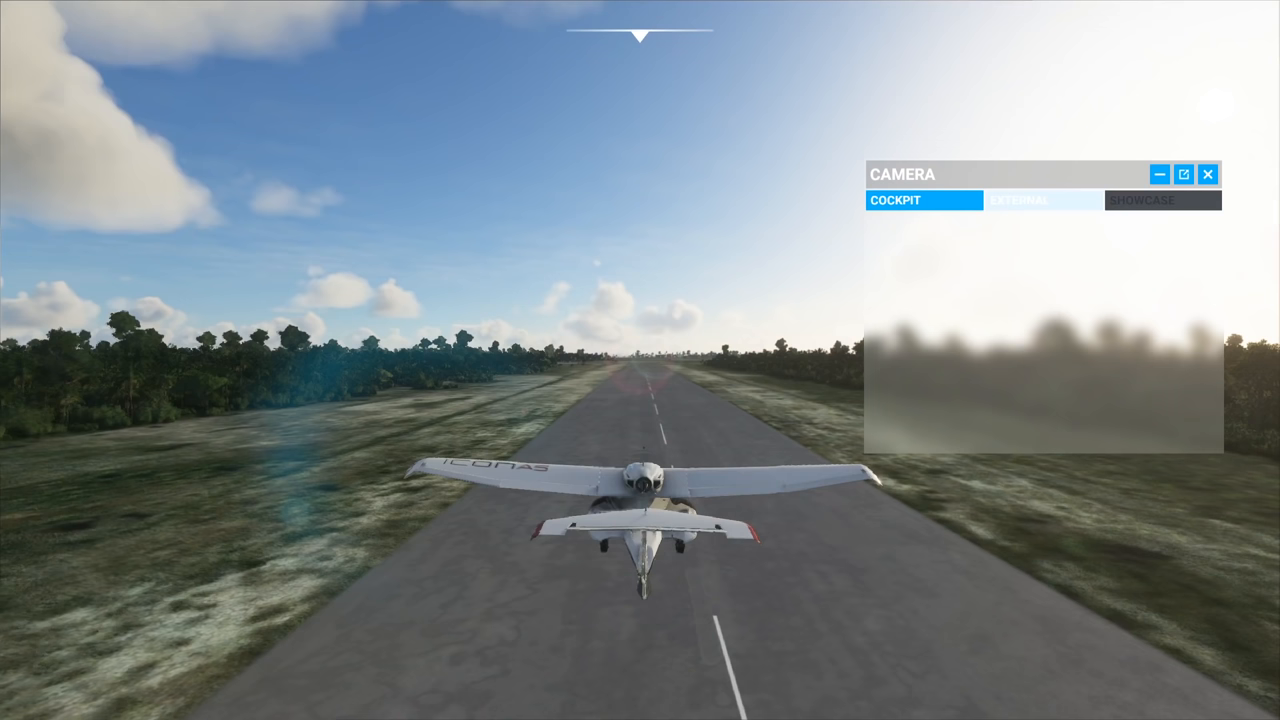
pyautogui.click(1020, 200)
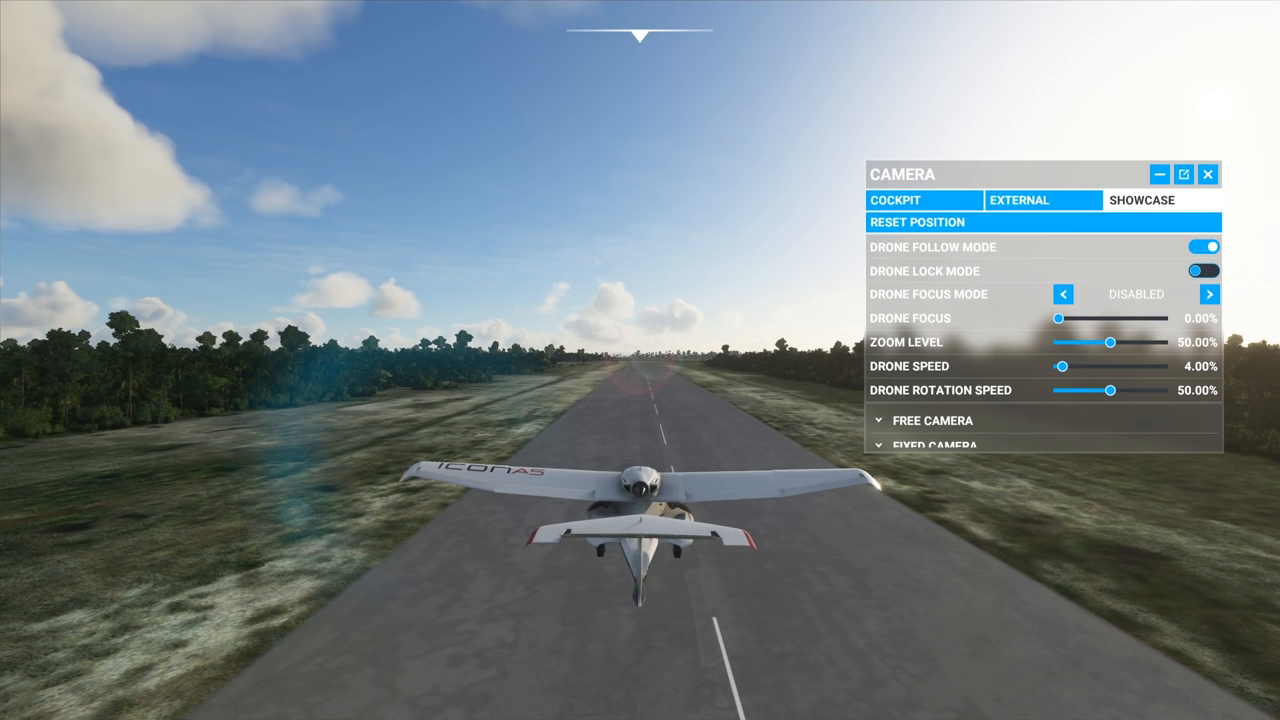